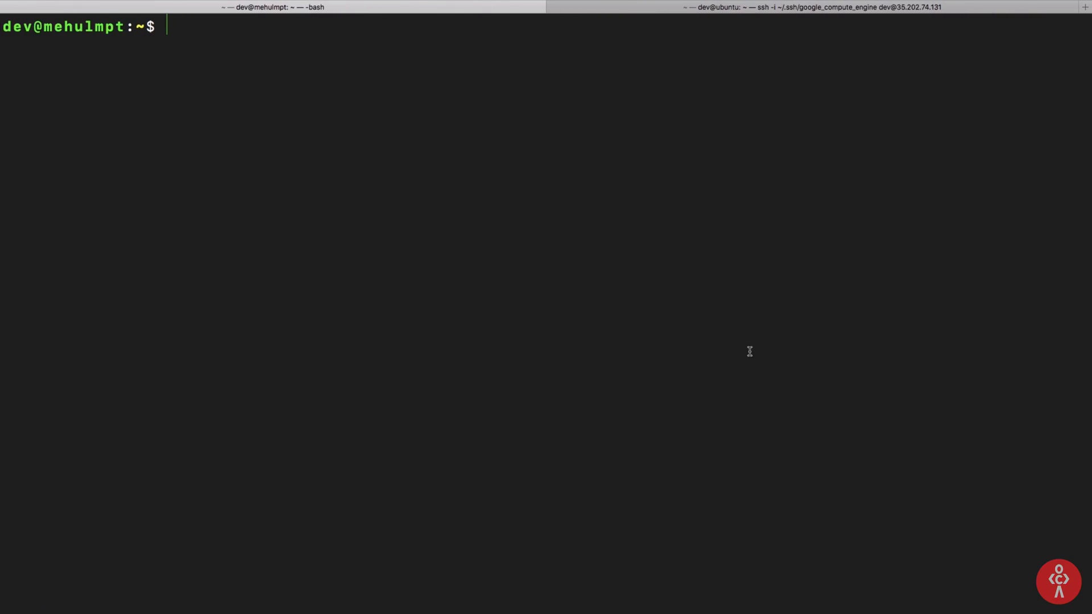
- Check the locally installed node and npm versions with node -v and npm -v
type("node -v")
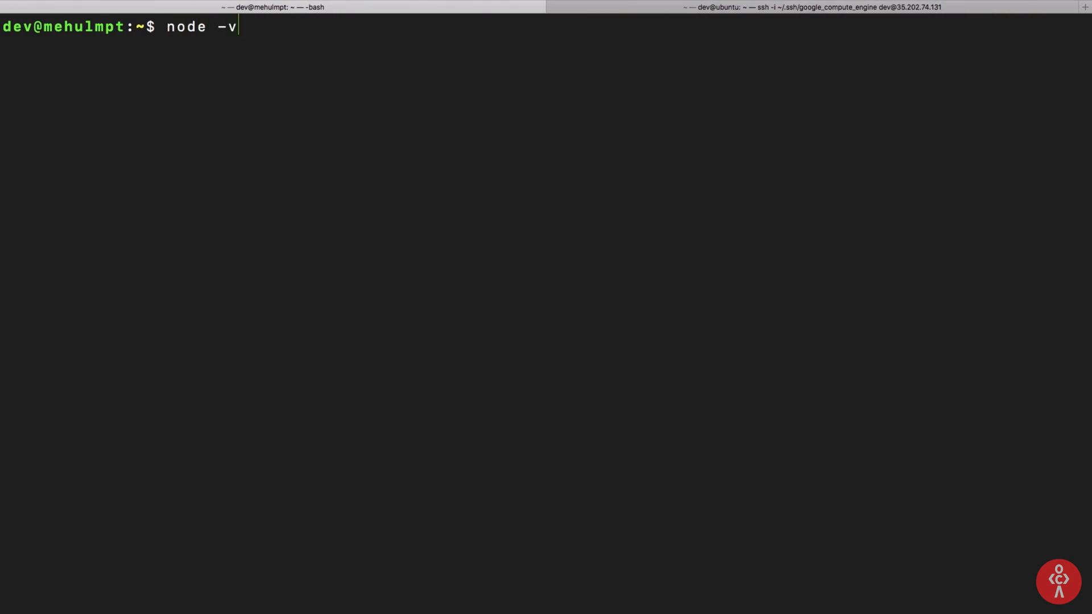
type("npm -v")
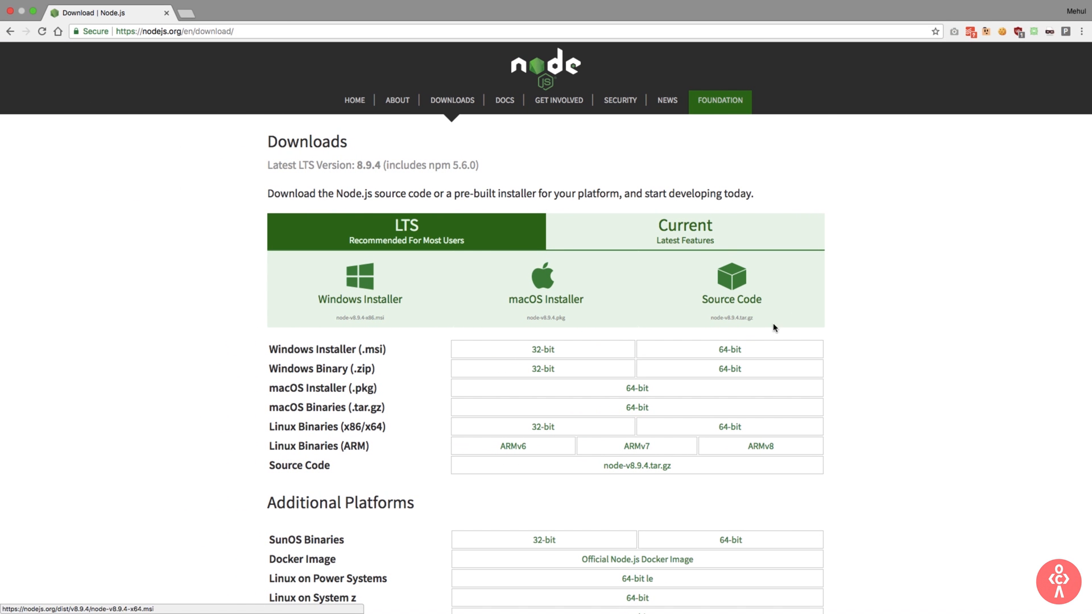
mouse_move(852, 296)
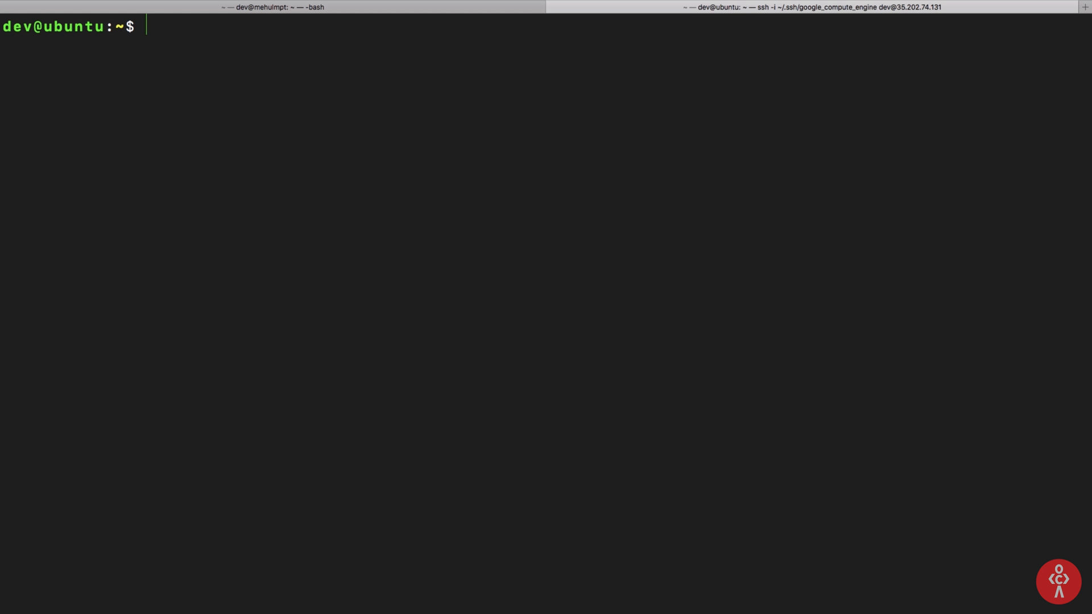
- Install npm on the Ubuntu server via apt-get, refreshing package lists with apt-get update after 404 errors
type("sudo apt")
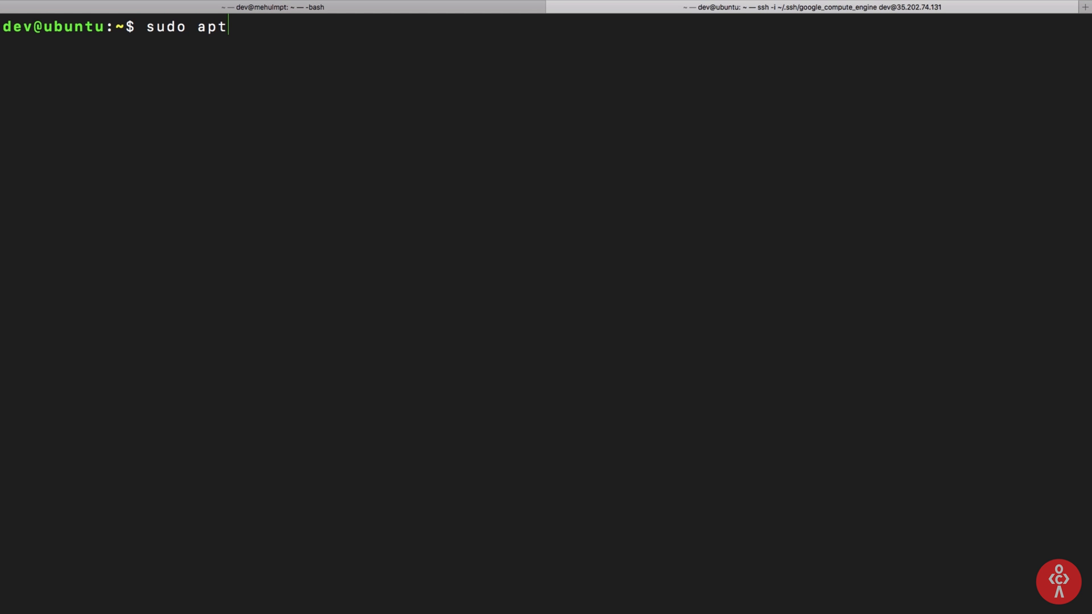
type("-get install npm")
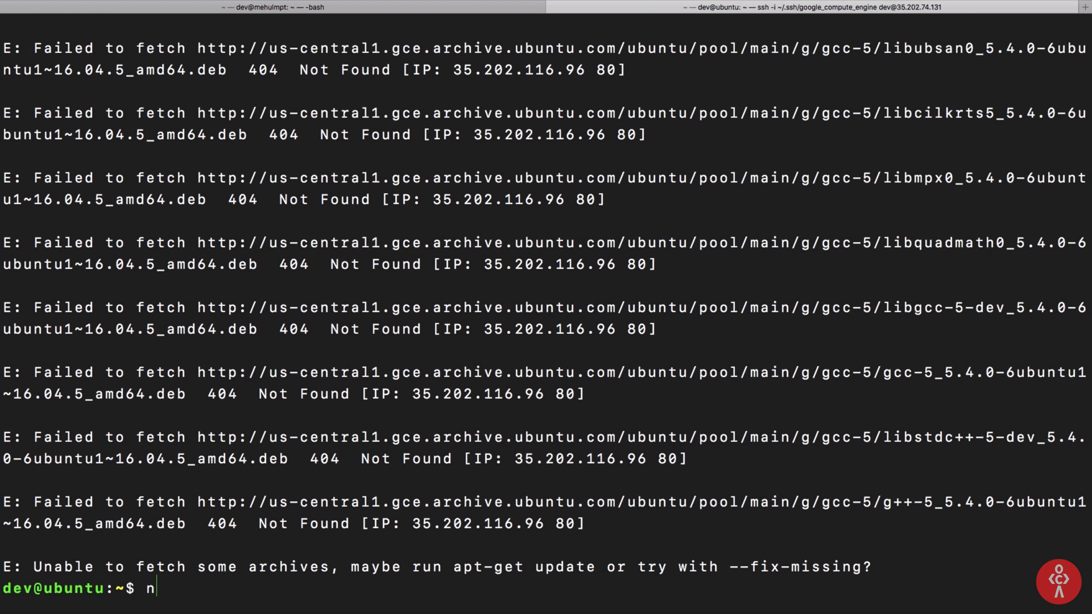
type("sudo apt-get u")
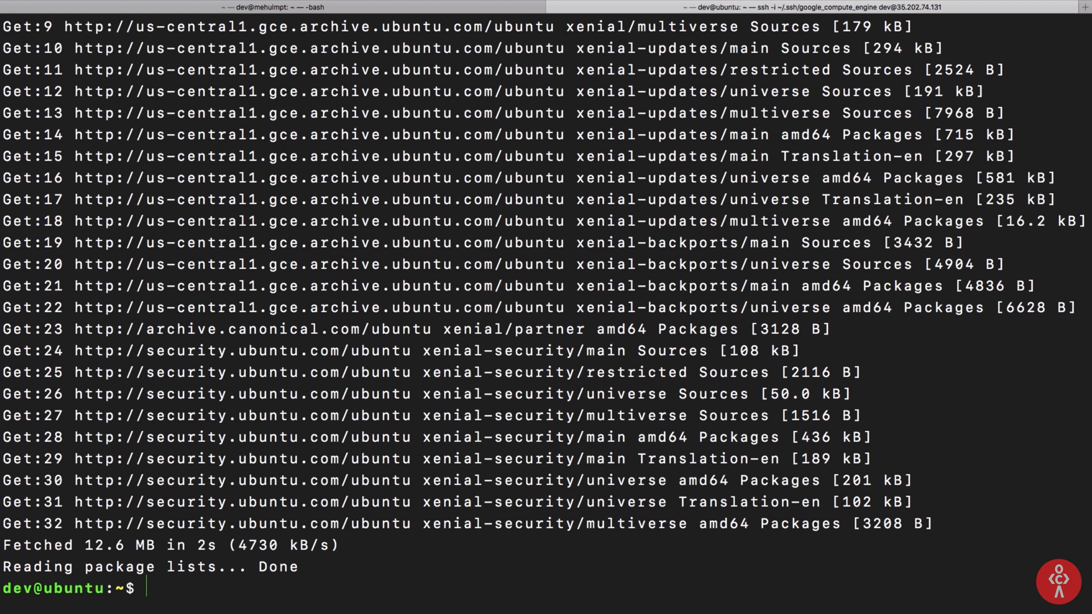
type("sudo apt-get install npm")
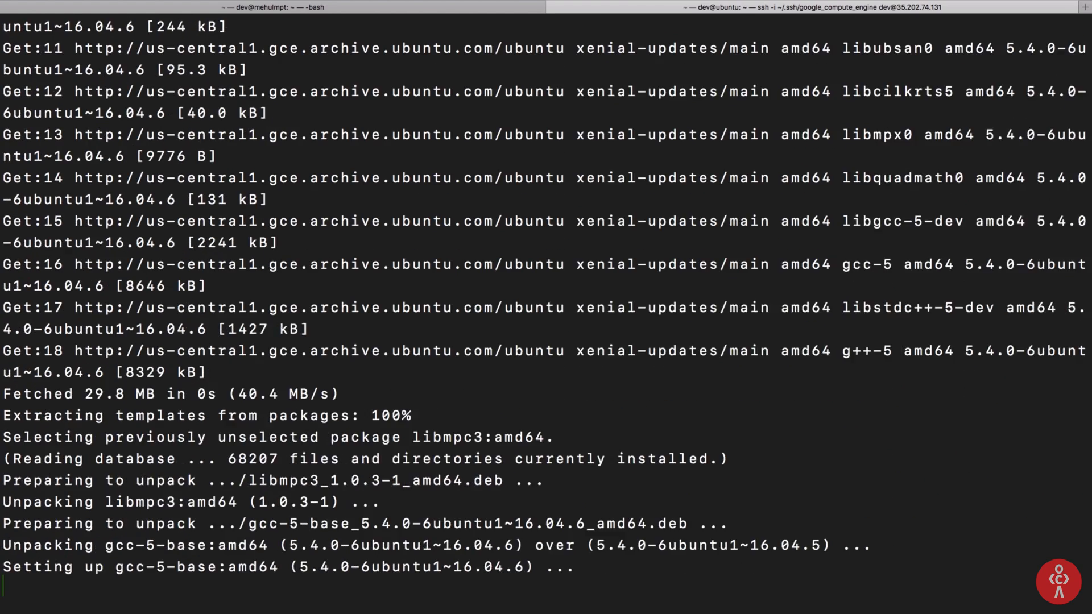
scroll("down", 3)
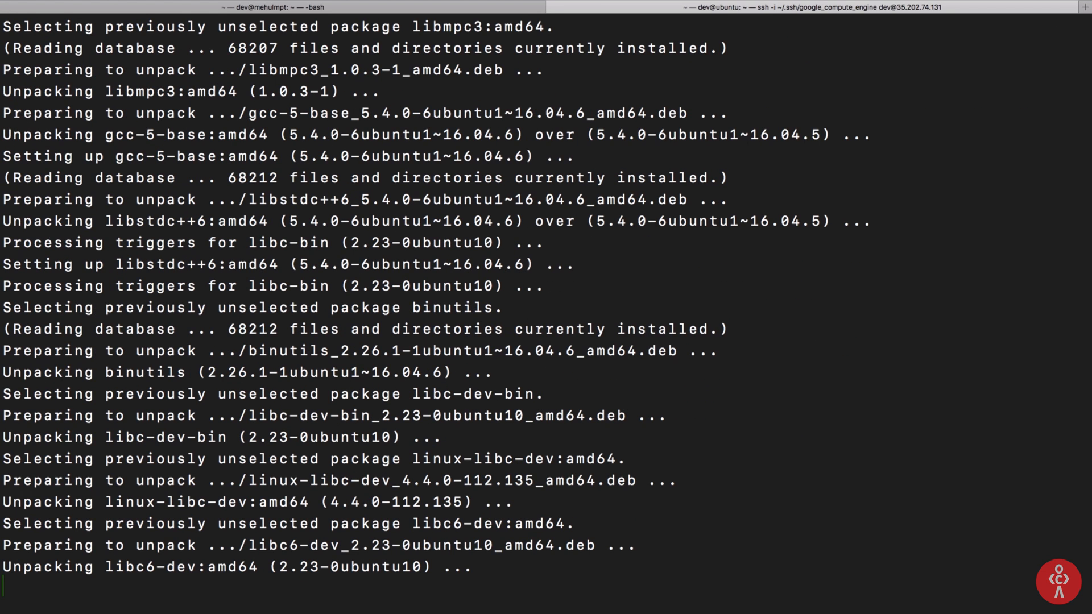
scroll("down", 3)
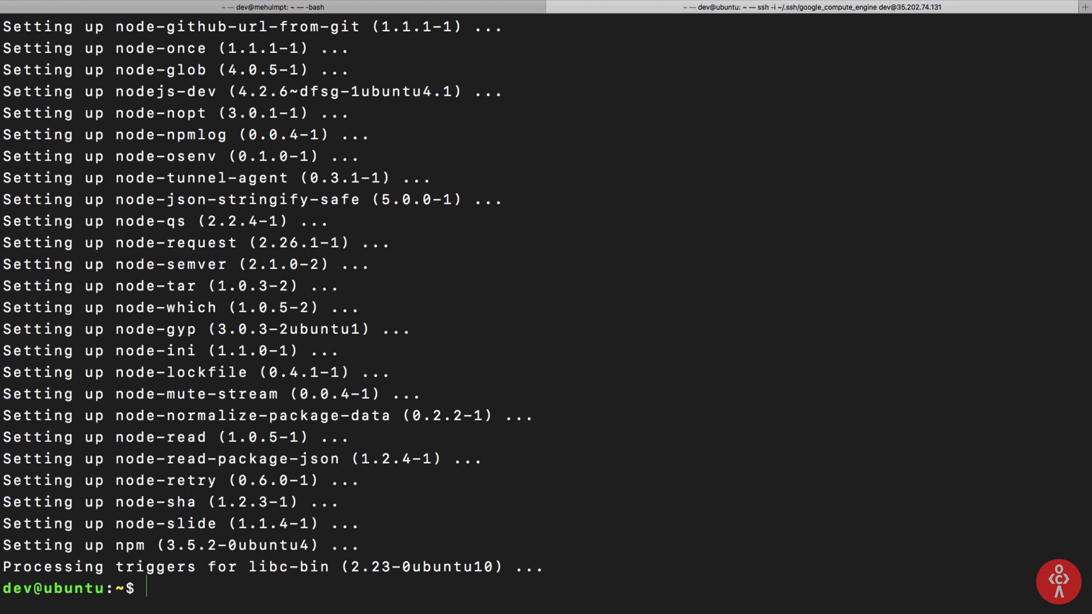
- Install the n version manager globally with npm and use sudo n latest to get Node v9.5.0
type("sudo npm")
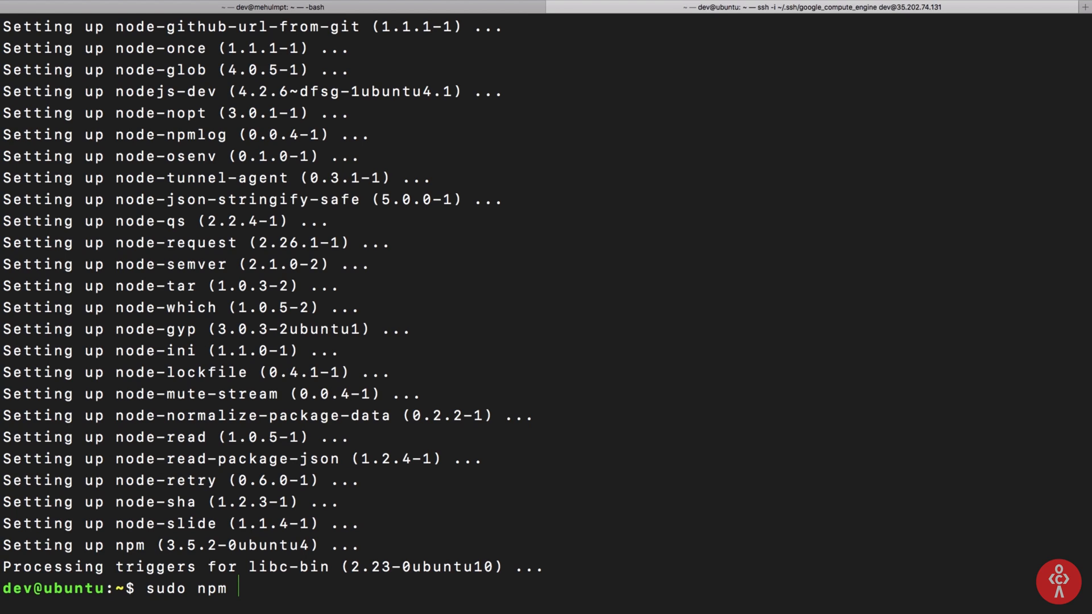
type("inta")
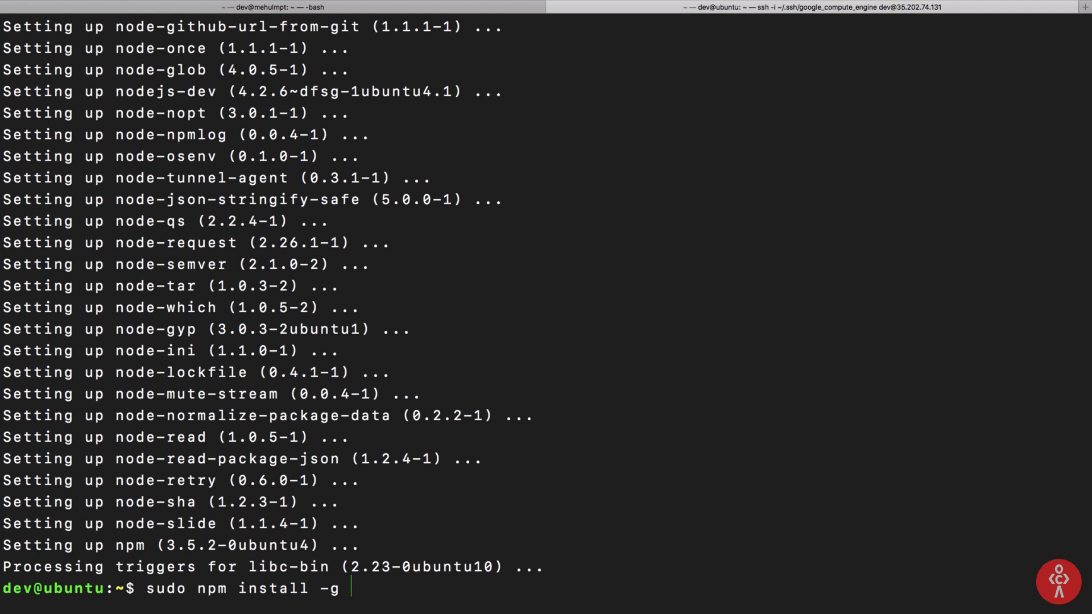
type("n")
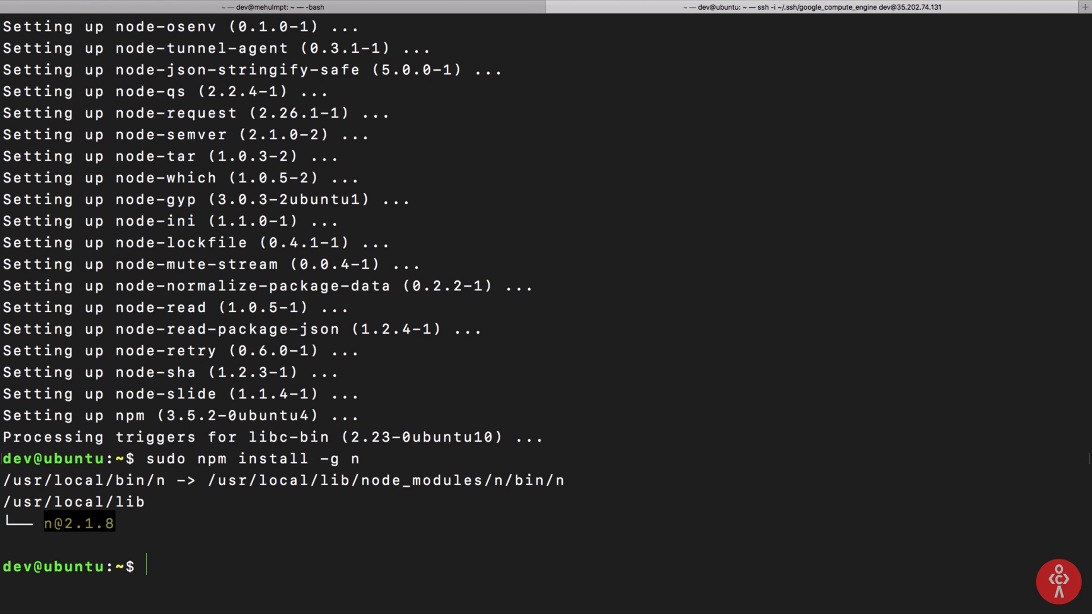
type("sudo n")
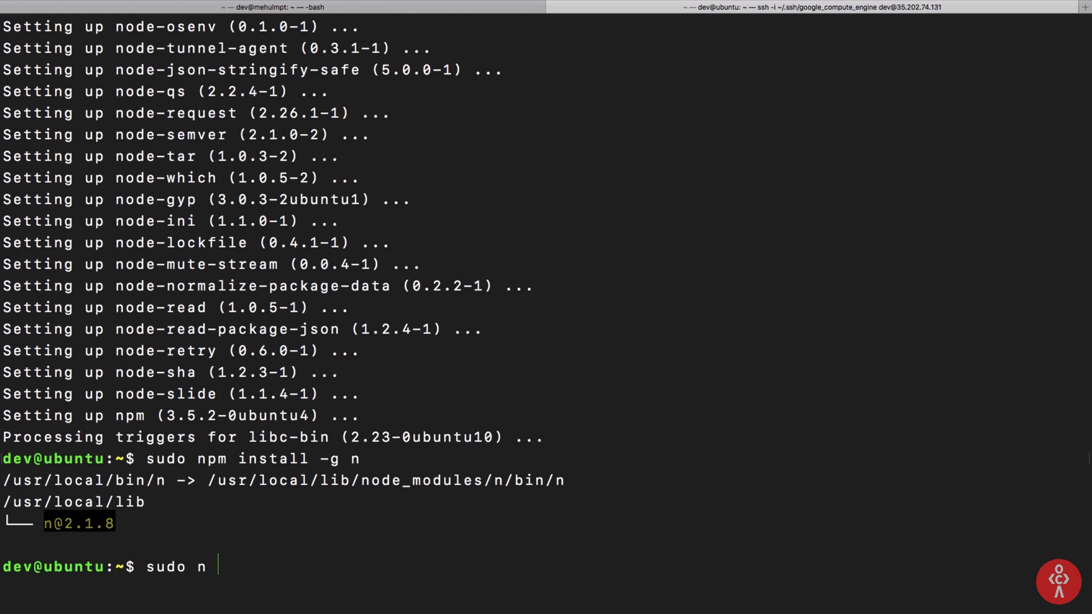
type("latest")
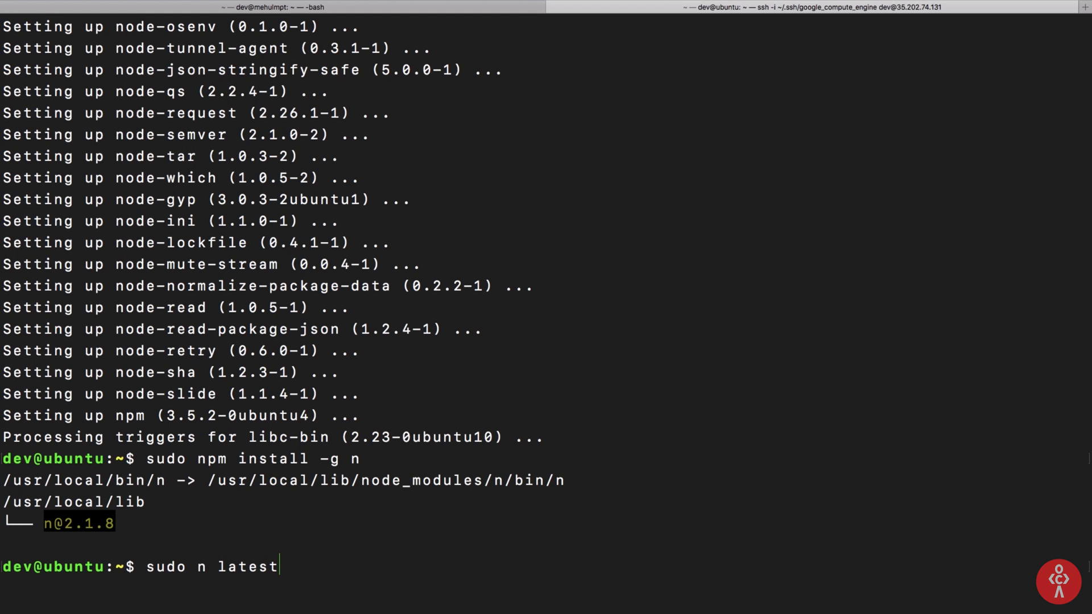
key("enter")
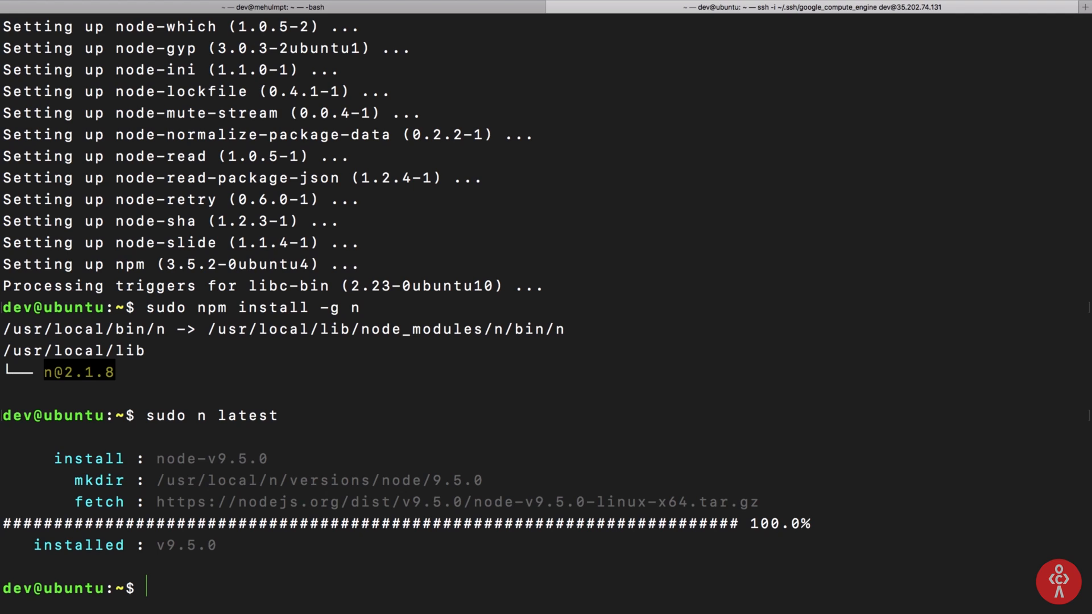
- Confirm npm 5.6.0 and node v9.5.0 are installed, then clear the screen
type("npm -v")
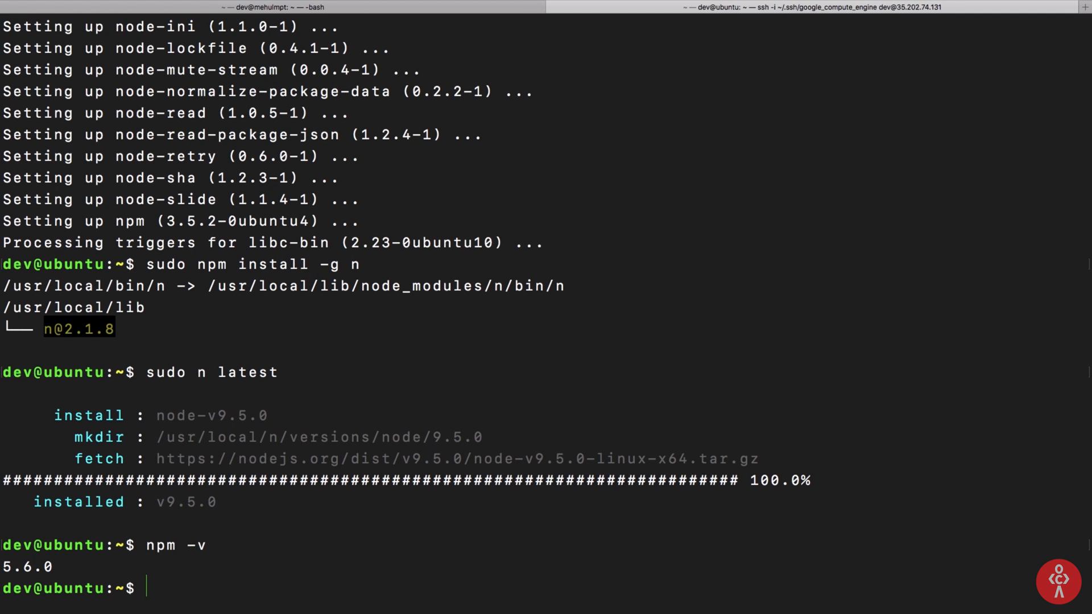
type("node -v")
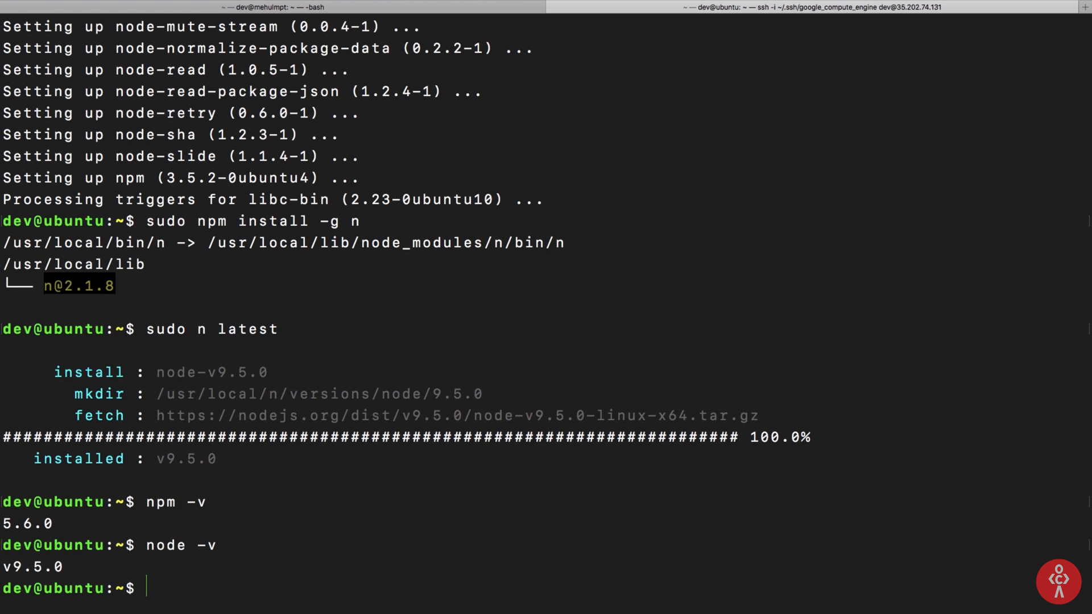
mouse_move(355, 222)
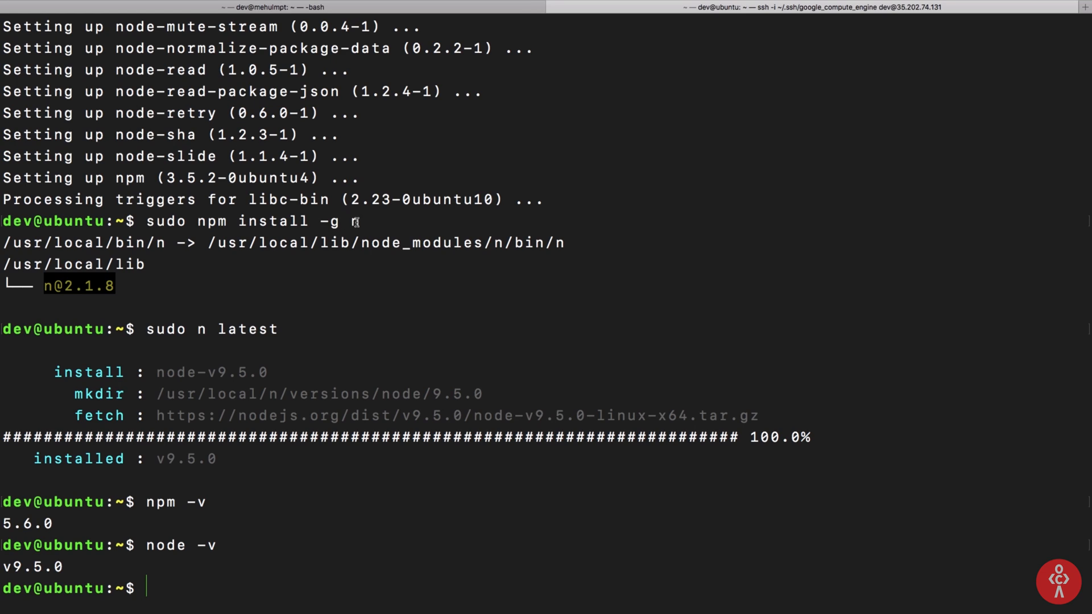
type("n")
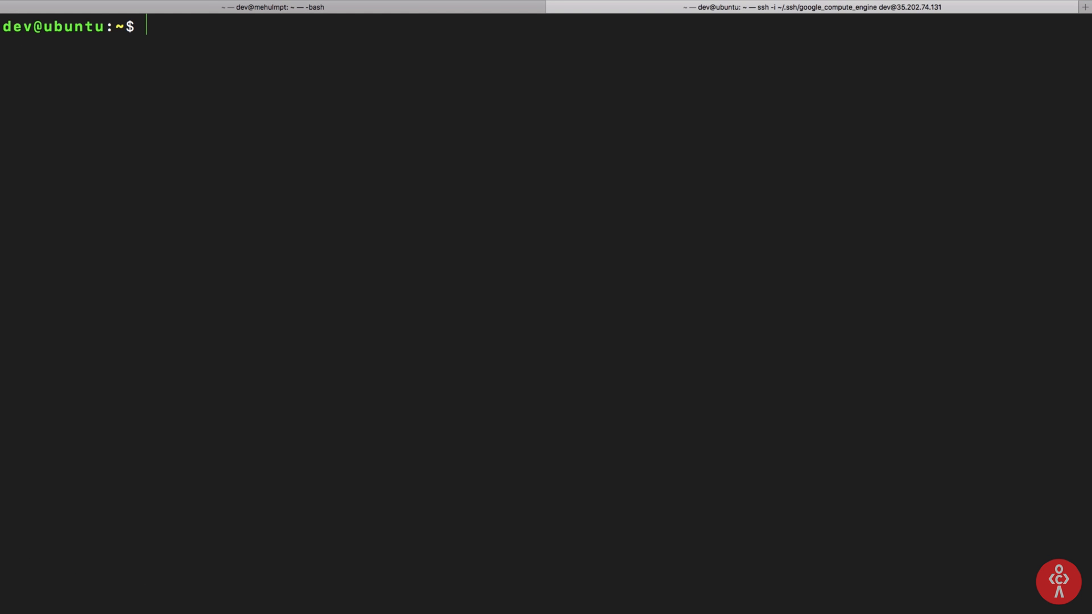
- Install Node 8.9.4 with sudo n 8.9, reselect node/9.5.0 in n, and verify the active versions
type("sudo n")
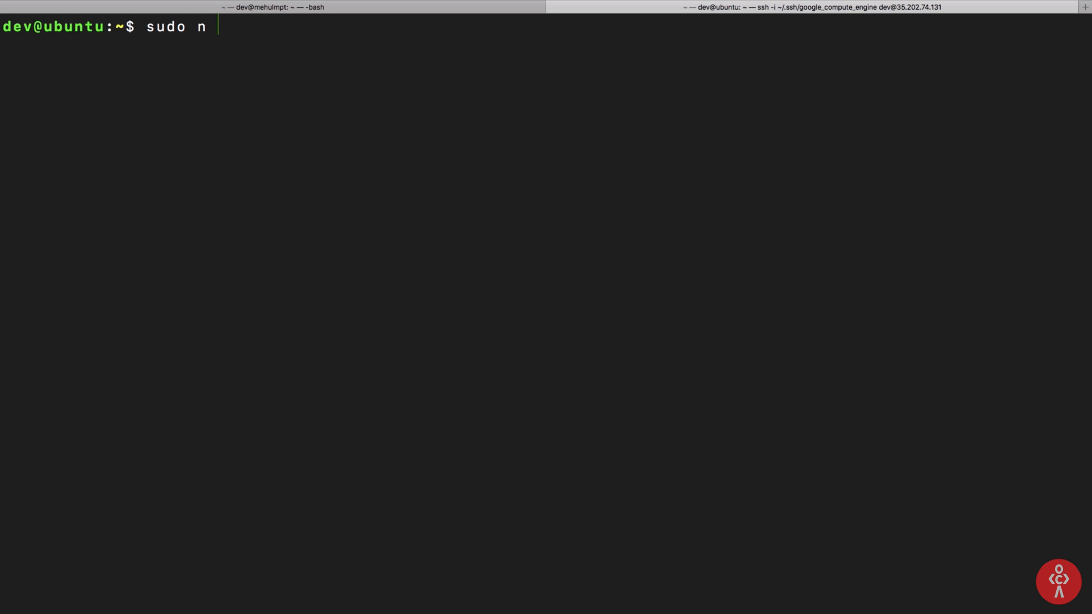
type("8.9")
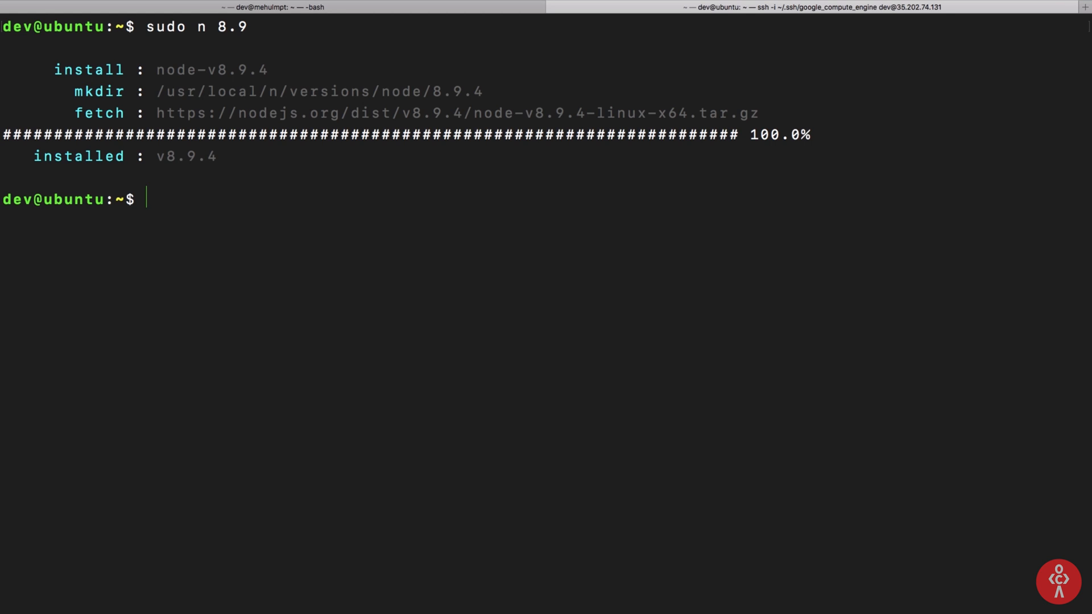
type("nod")
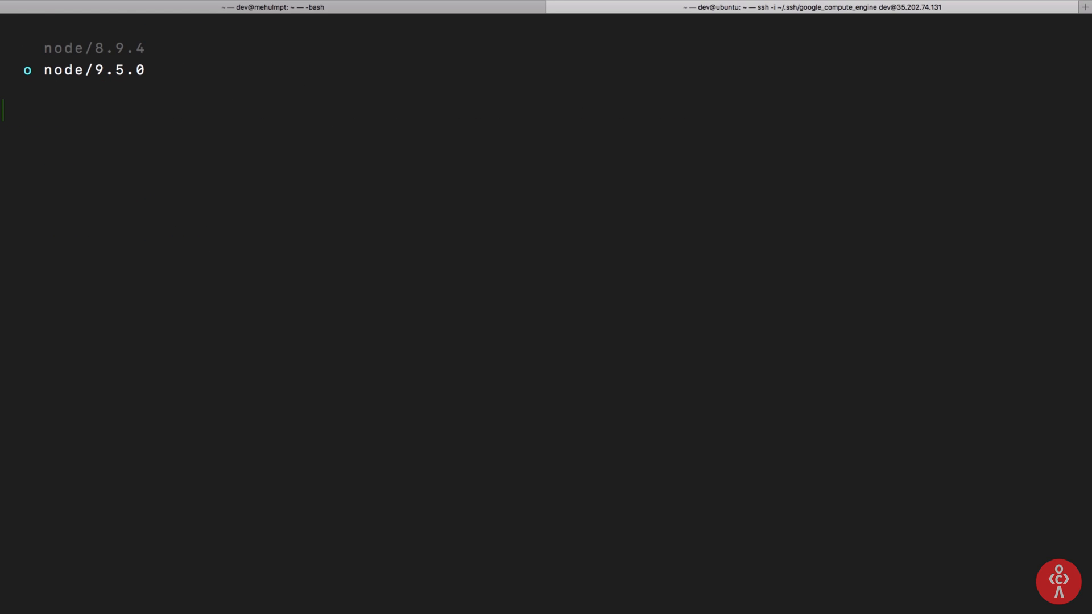
type("node -v")
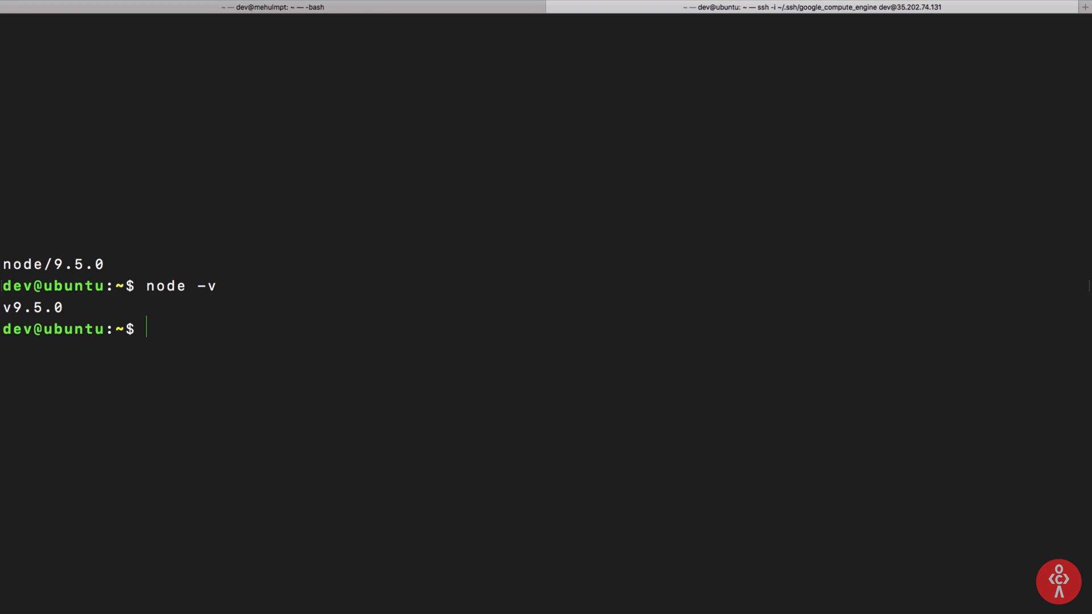
type("npm -v")
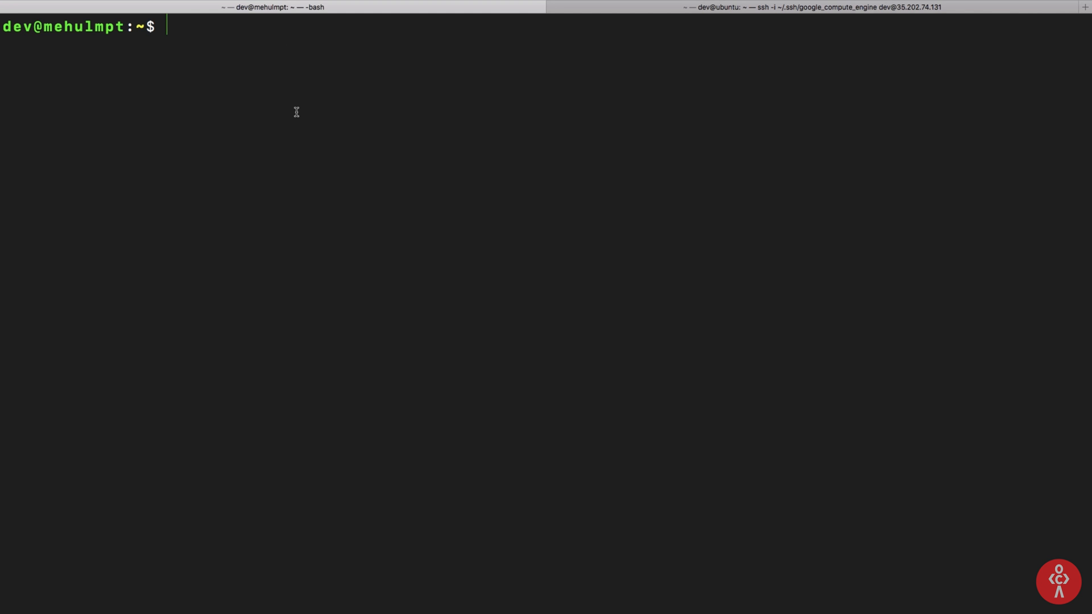
- In the local bash tab, begin a sudo npm install command for n
type("sudo a")
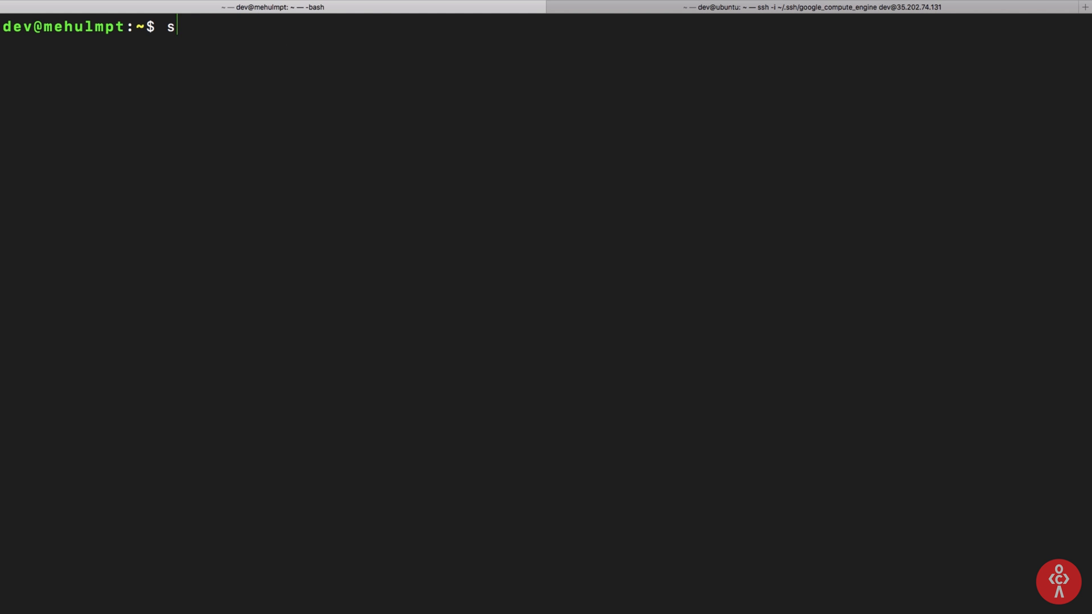
type("udo")
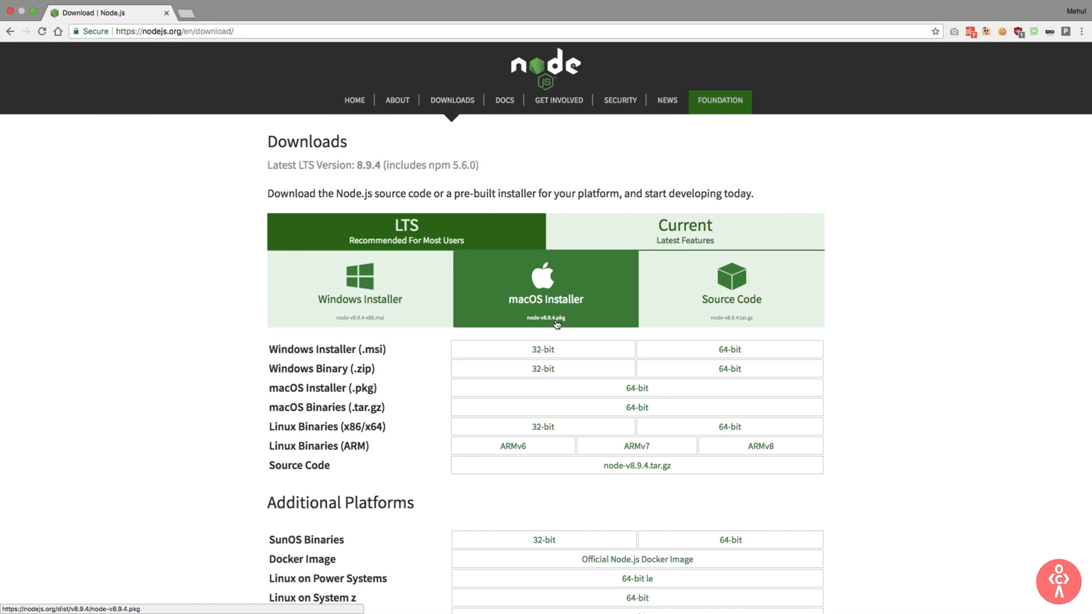
type("sudo np")
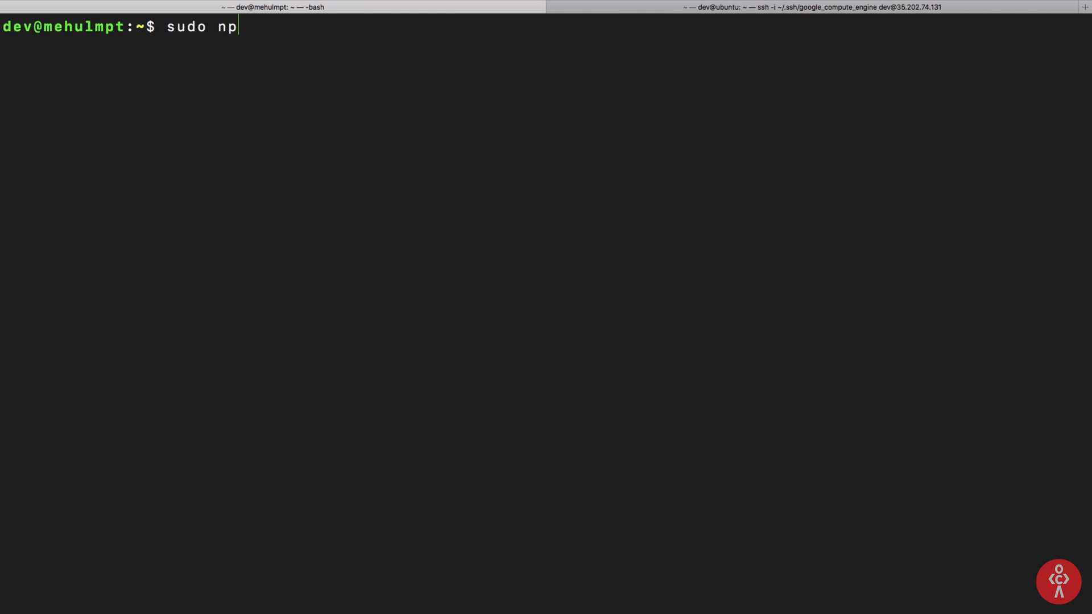
- Abandon the npm install line, run sudo n and move the selection to node/5.5.0
type("m install -g")
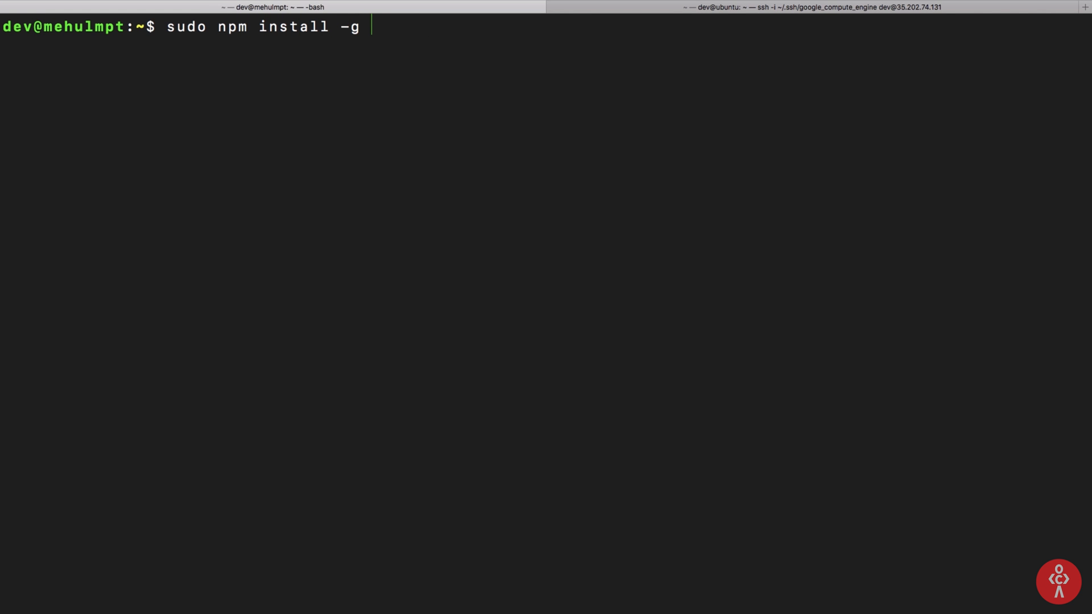
type("npm")
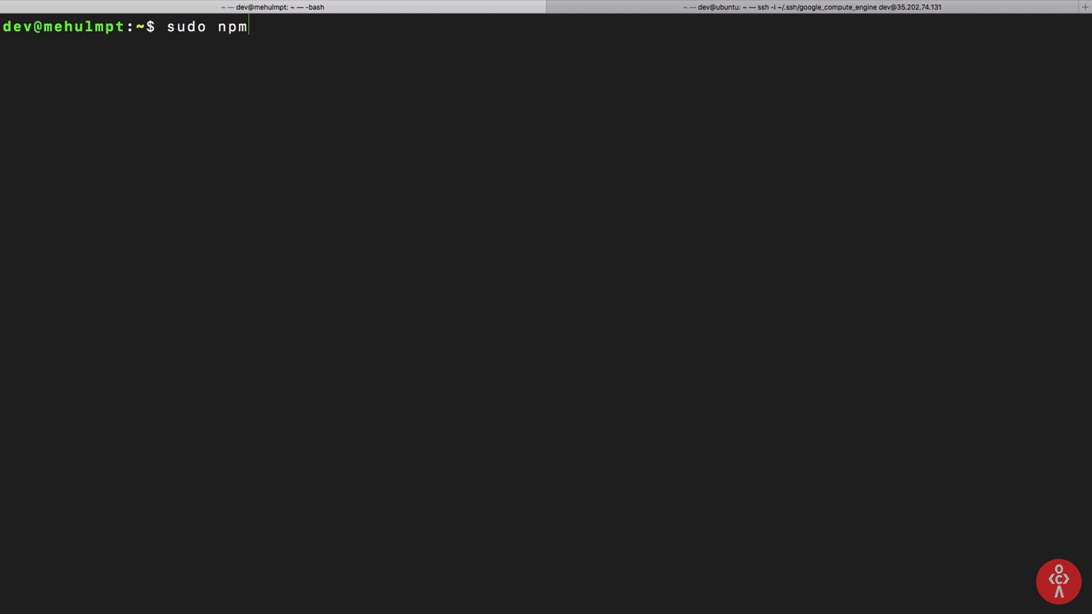
key("ctrl+u")
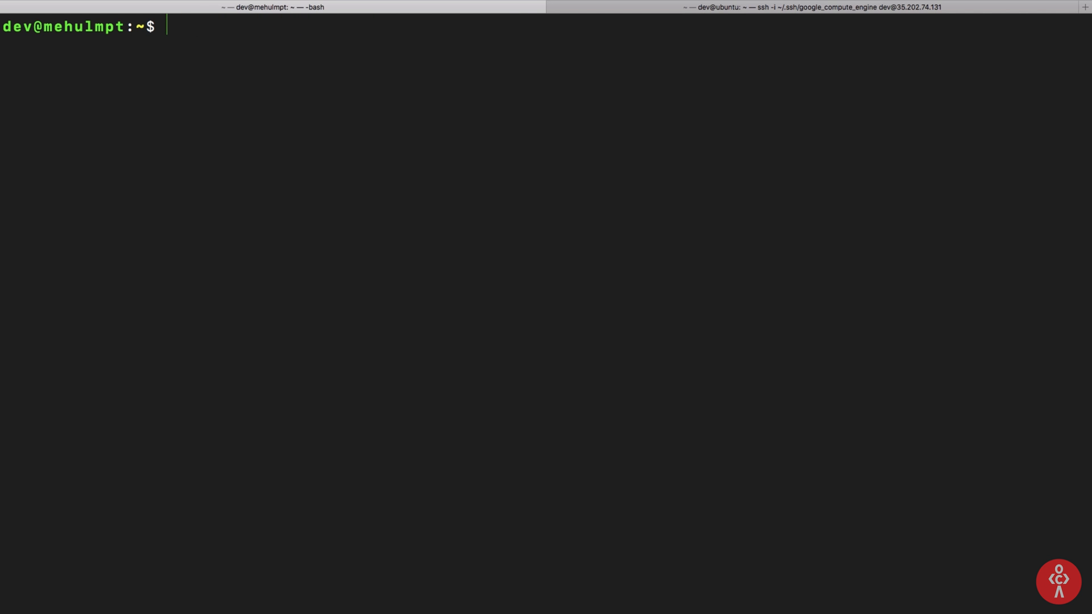
type("su")
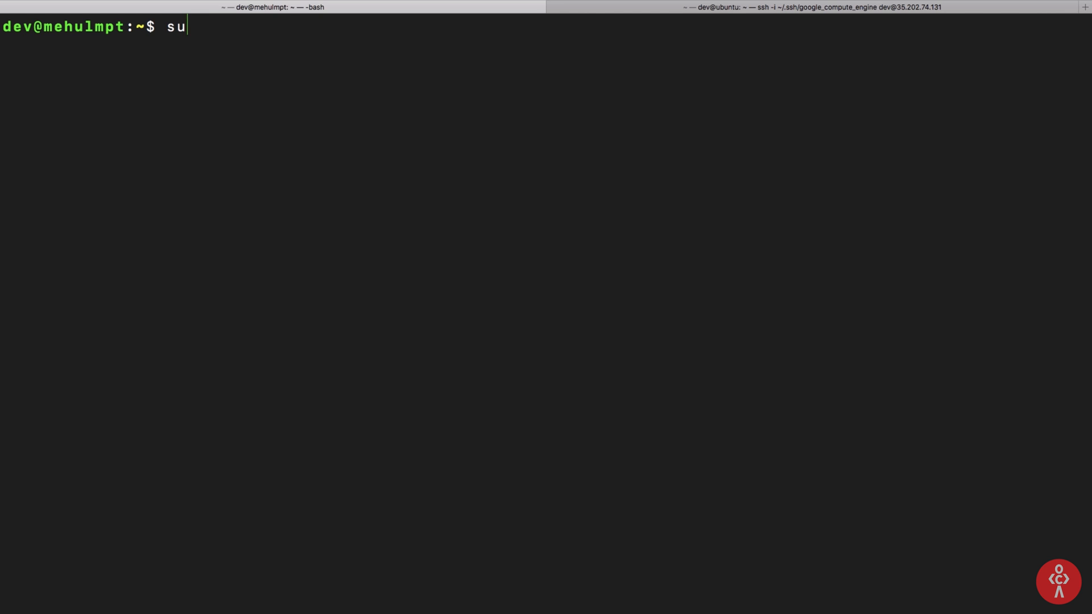
type("do n")
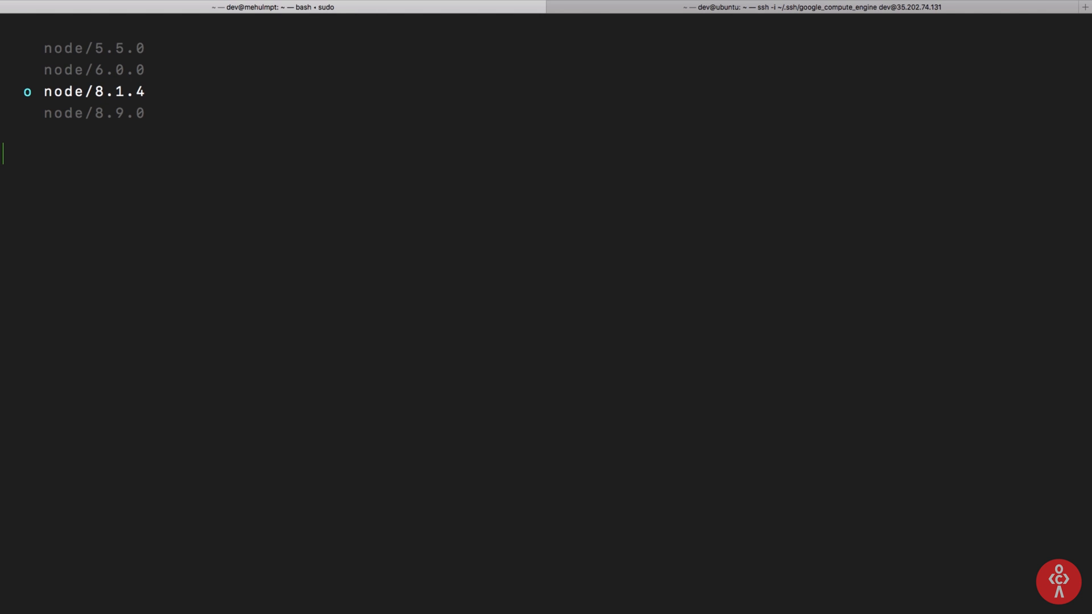
key("up")
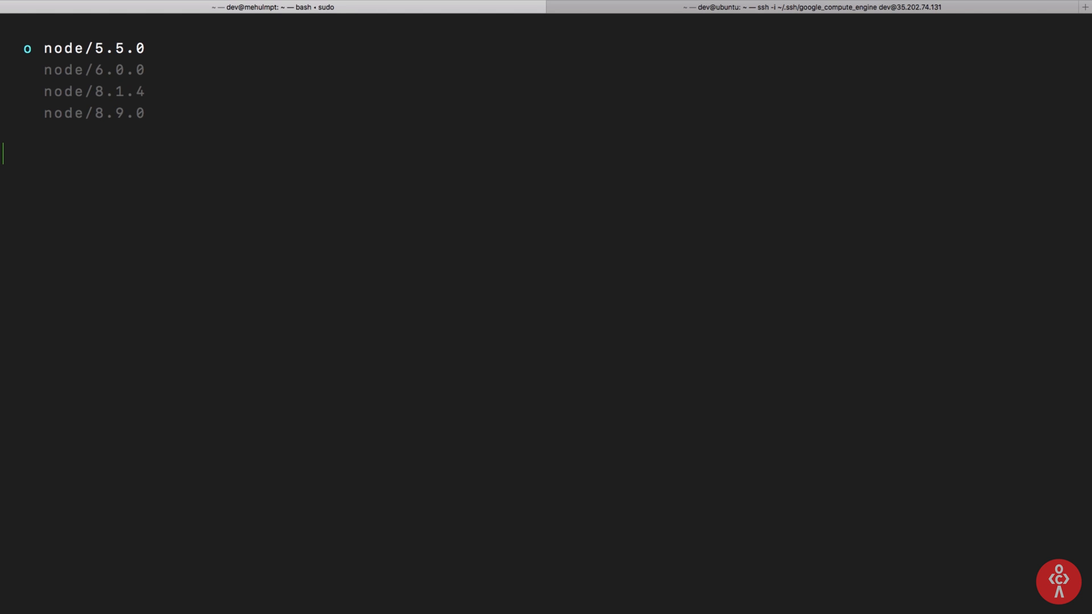